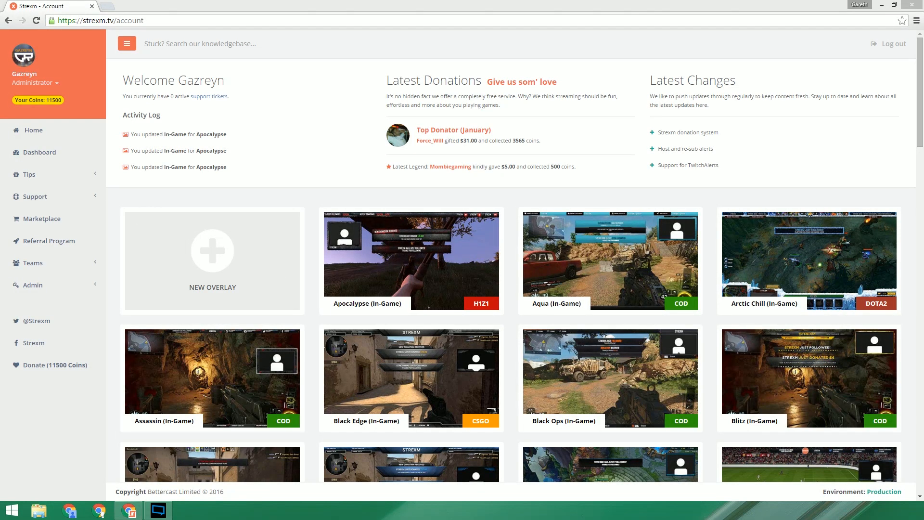
pyautogui.moveTo(330, 179)
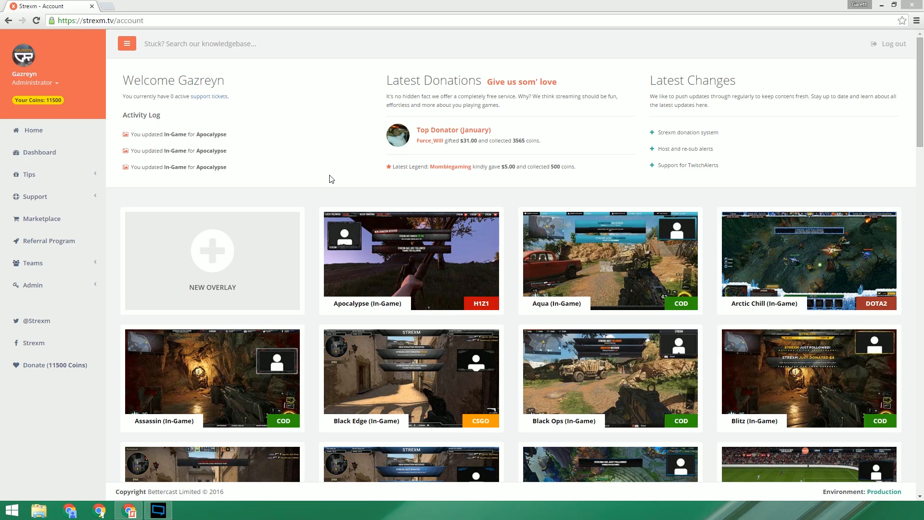
pyautogui.moveTo(337, 179)
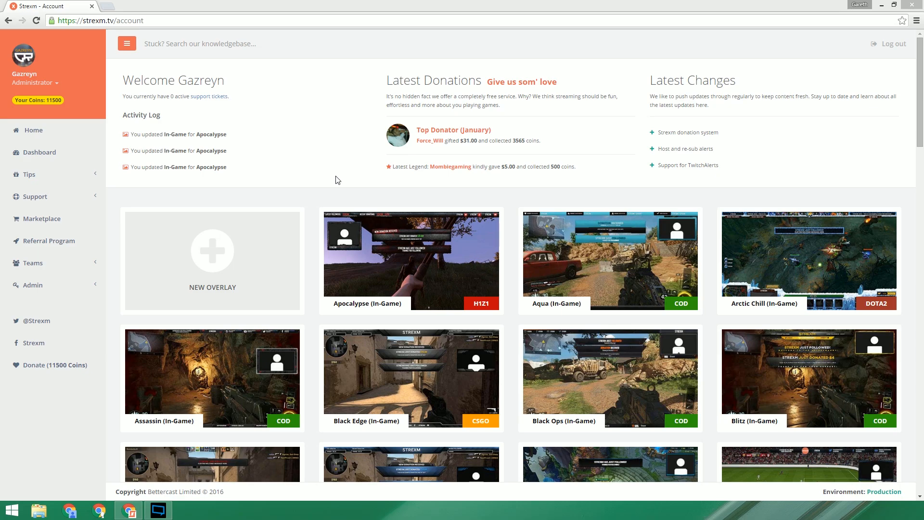
# Expand the Tips section in the sidebar to show its Settings and Tips entries
pyautogui.click(28, 174)
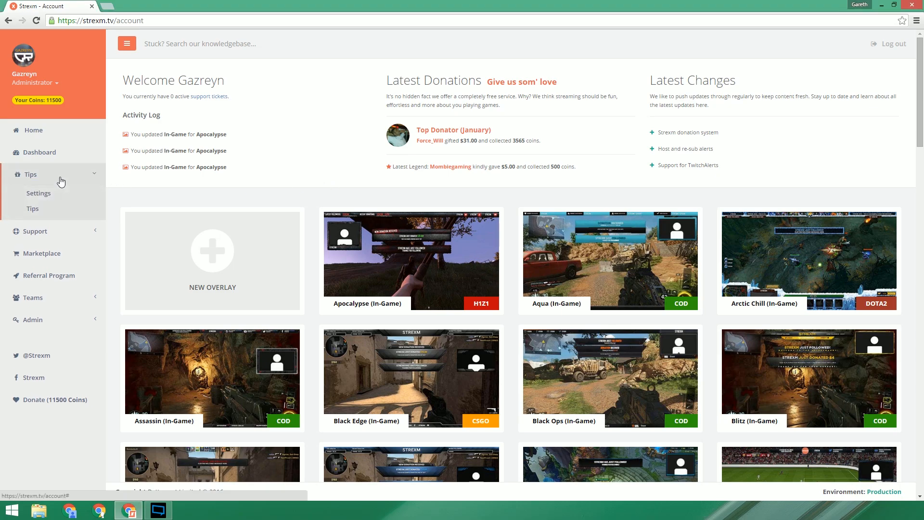
# Go to the Tip Settings page comparing Strexm, TwitchAlerts and Streamtip
pyautogui.click(38, 193)
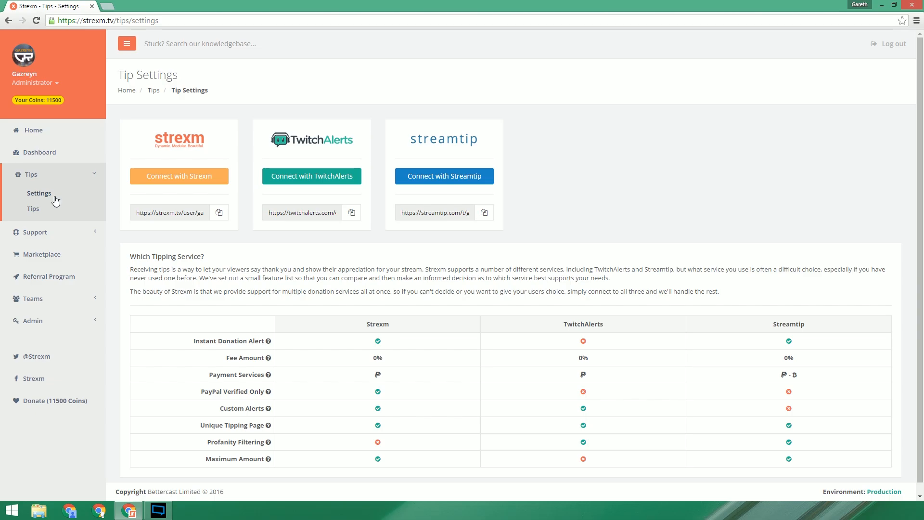
pyautogui.moveTo(572, 159)
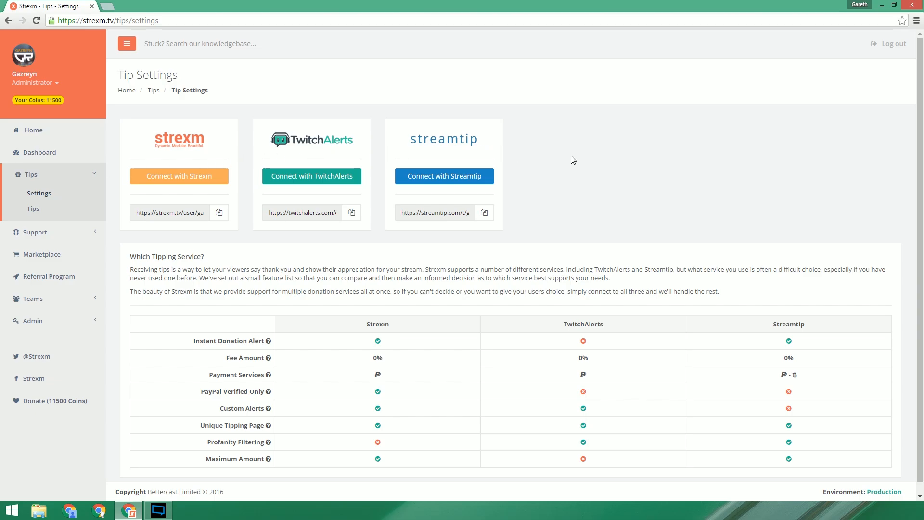
pyautogui.moveTo(162, 148)
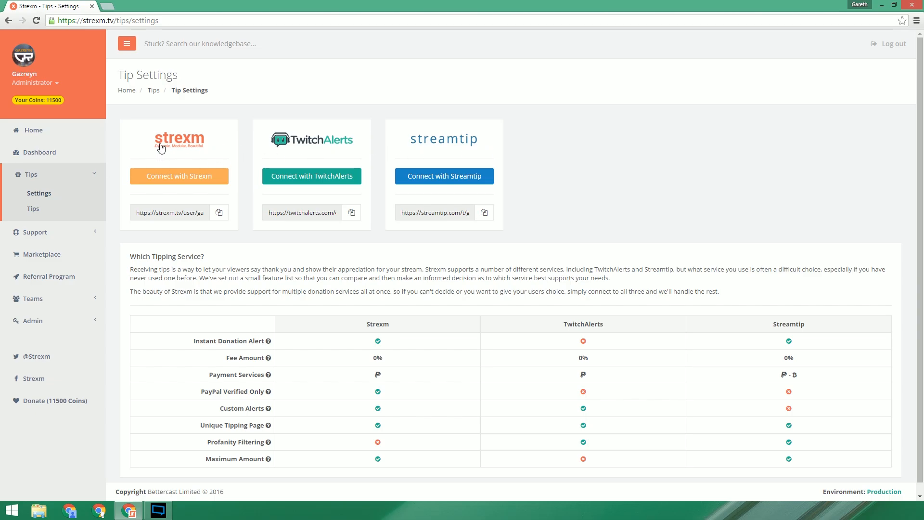
pyautogui.moveTo(374, 151)
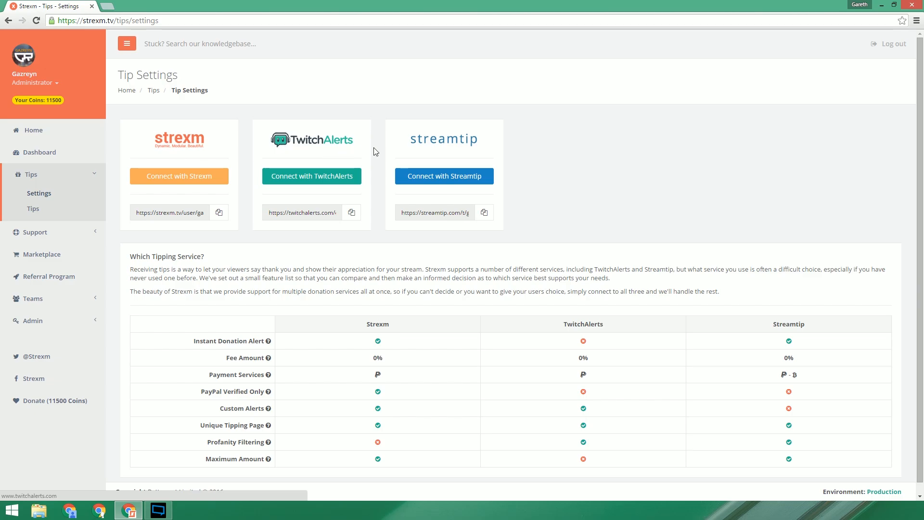
pyautogui.moveTo(404, 147)
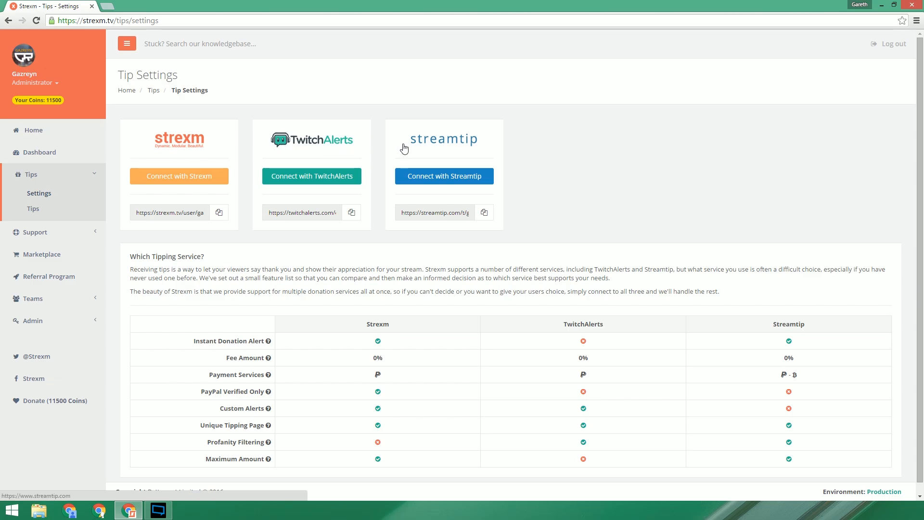
pyautogui.moveTo(267, 337)
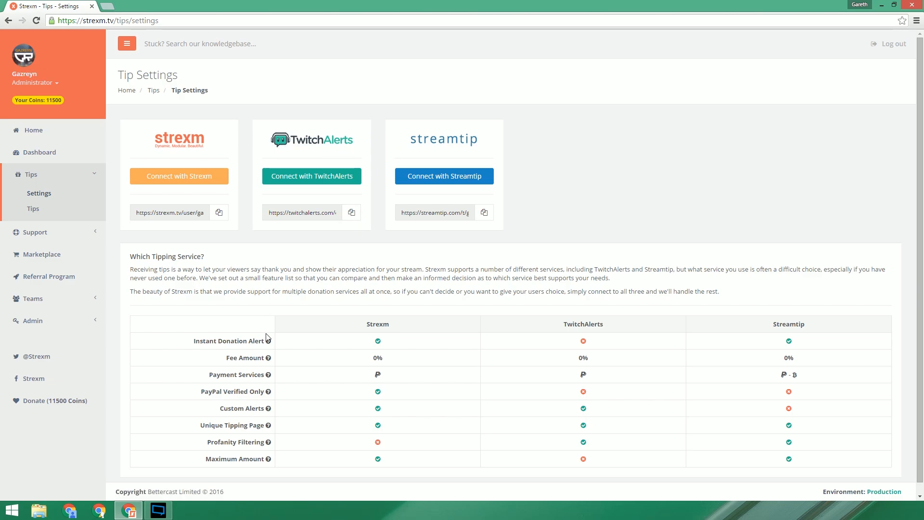
pyautogui.moveTo(565, 443)
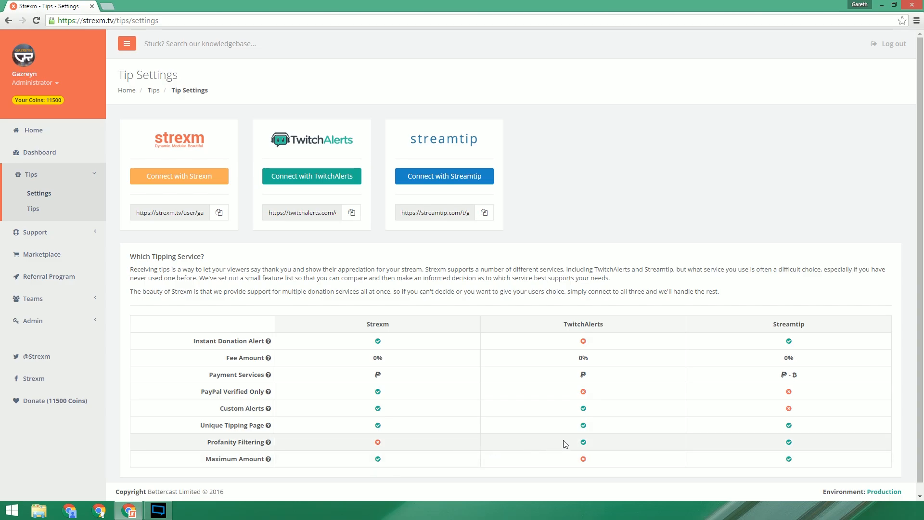
pyautogui.moveTo(721, 291)
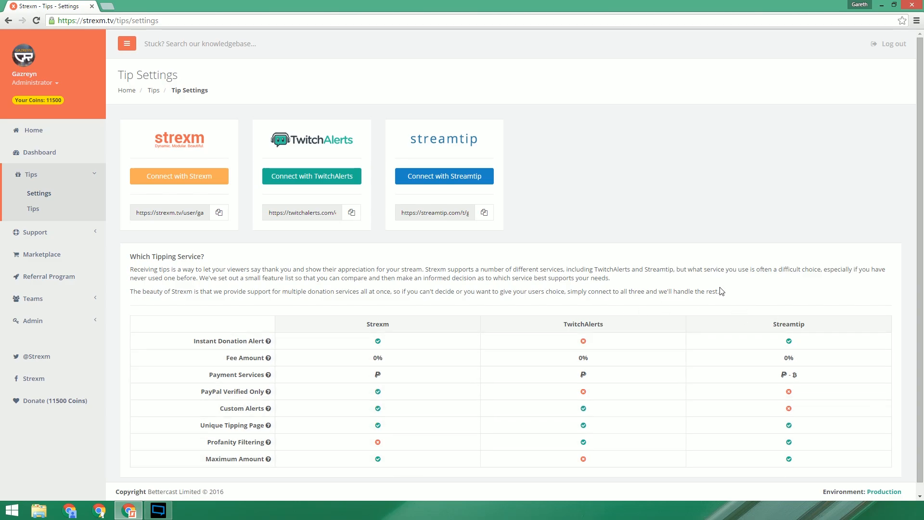
pyautogui.moveTo(259, 252)
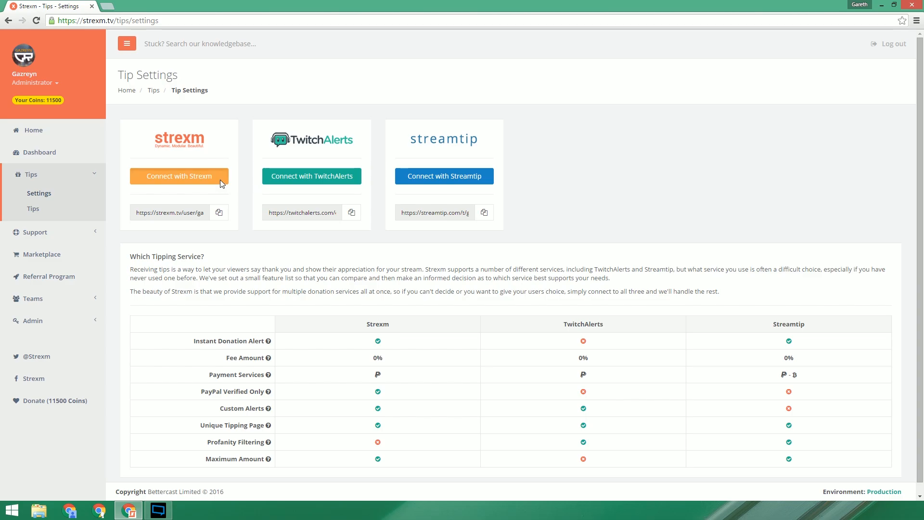
pyautogui.click(180, 175)
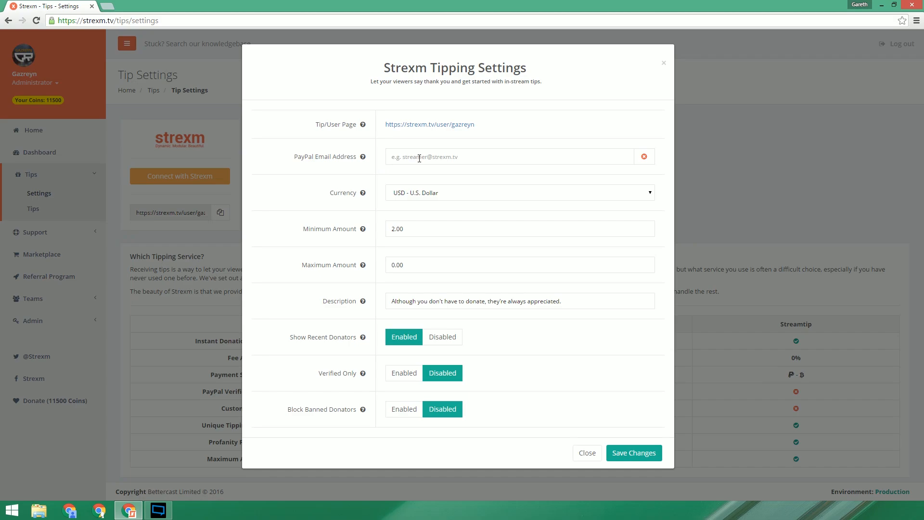
pyautogui.write('username')
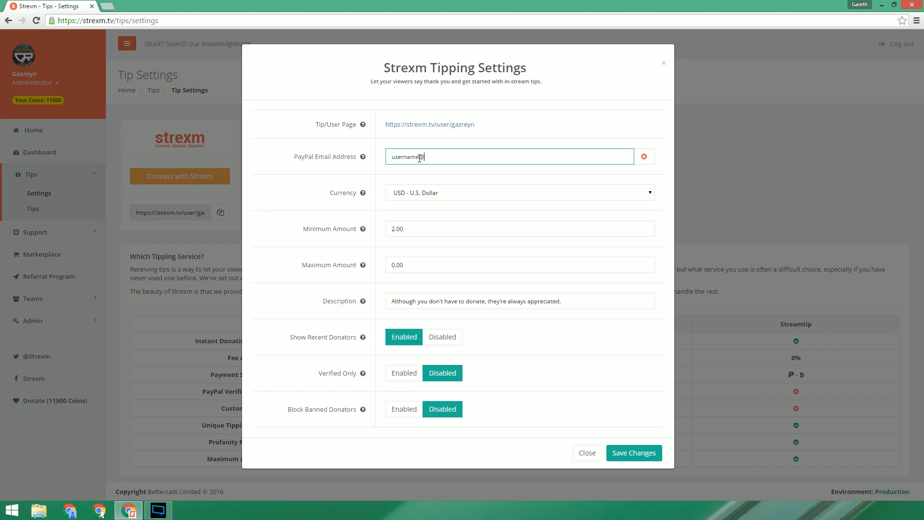
pyautogui.write('@example.com')
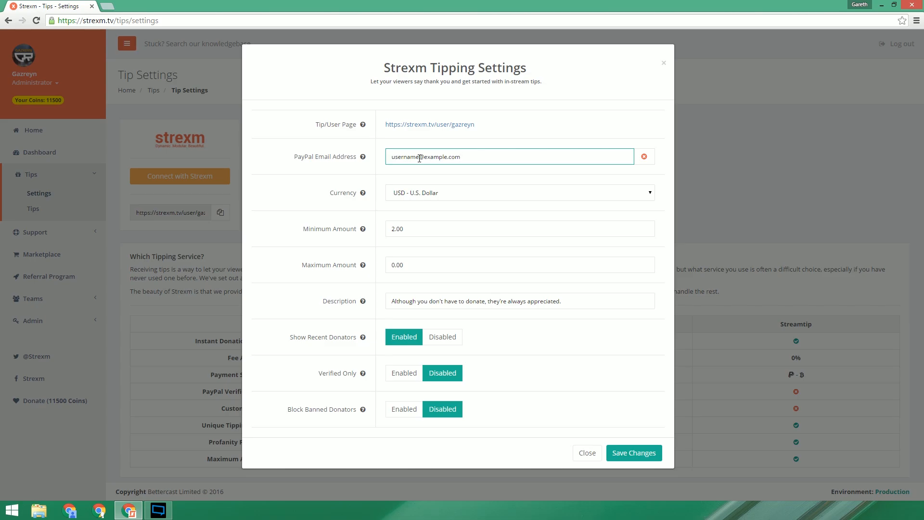
pyautogui.click(519, 192)
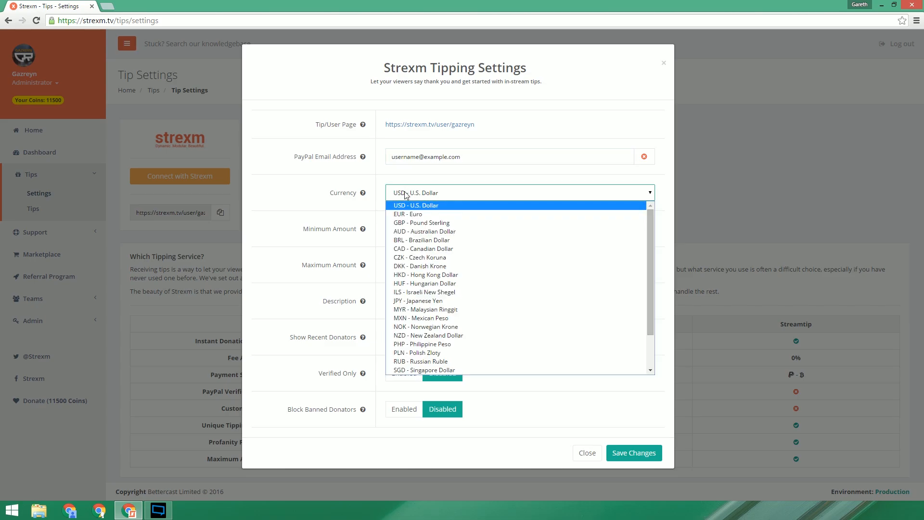
pyautogui.moveTo(419, 213)
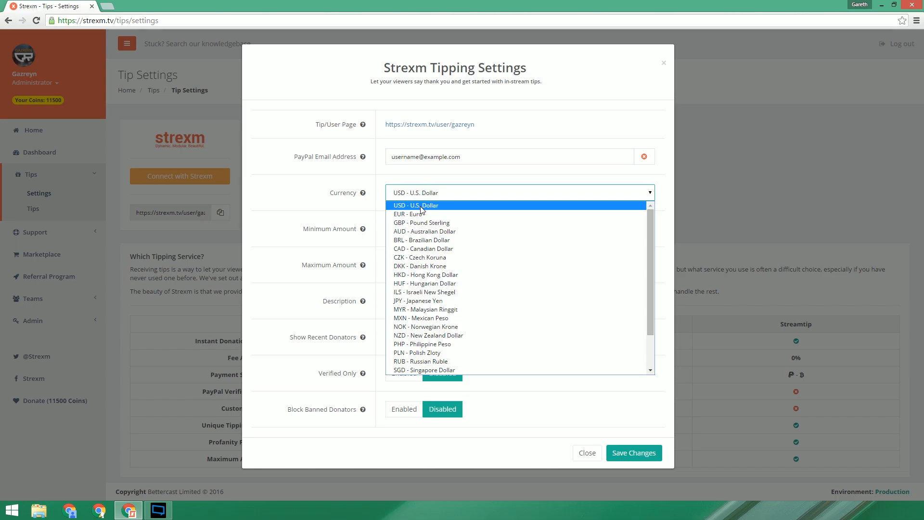
pyautogui.click(415, 205)
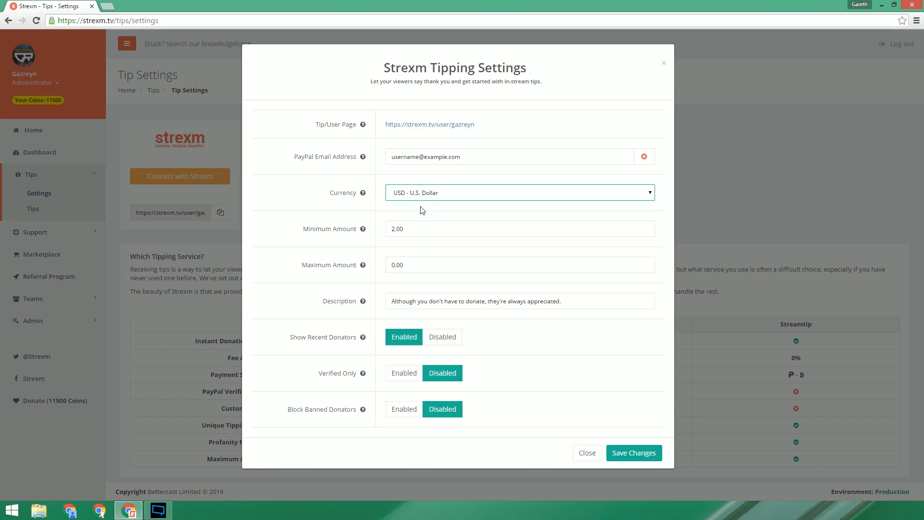
# Keep minimum tip 2.00, maximum 0.00 and the default thank-you description unchanged
pyautogui.click(519, 230)
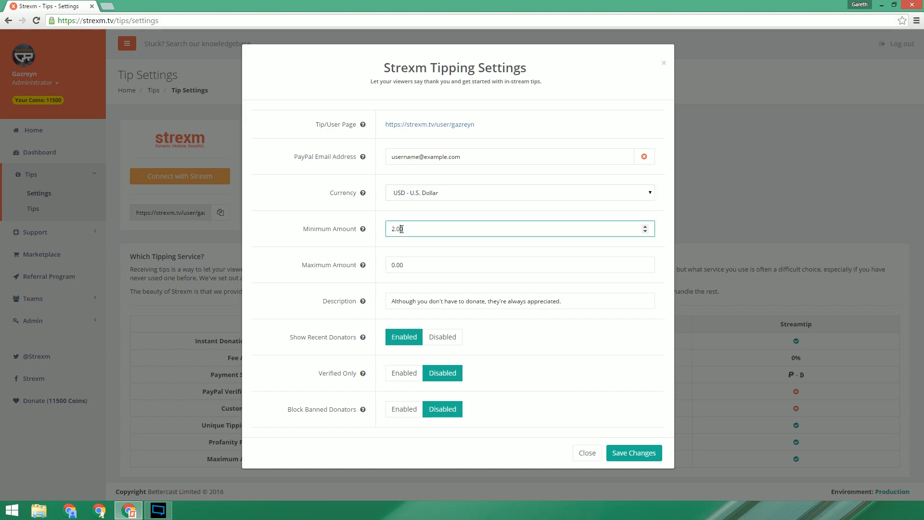
pyautogui.moveTo(416, 261)
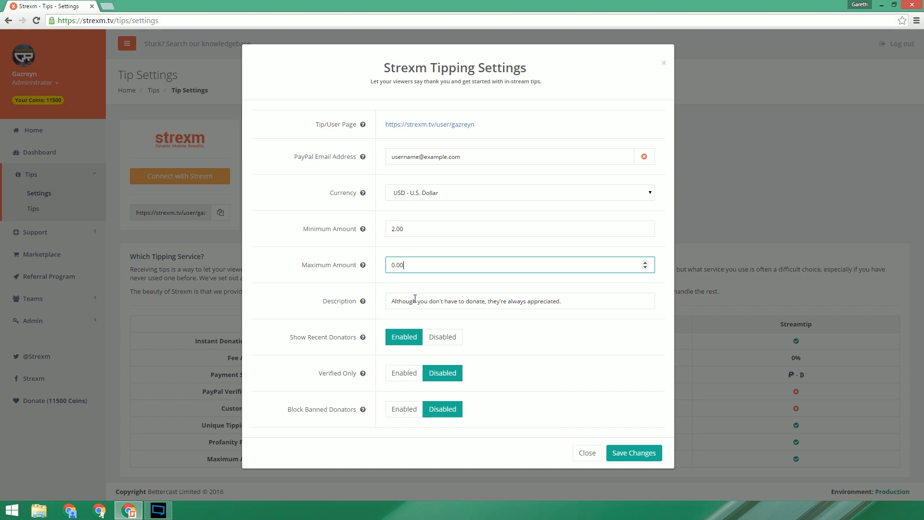
pyautogui.click(519, 300)
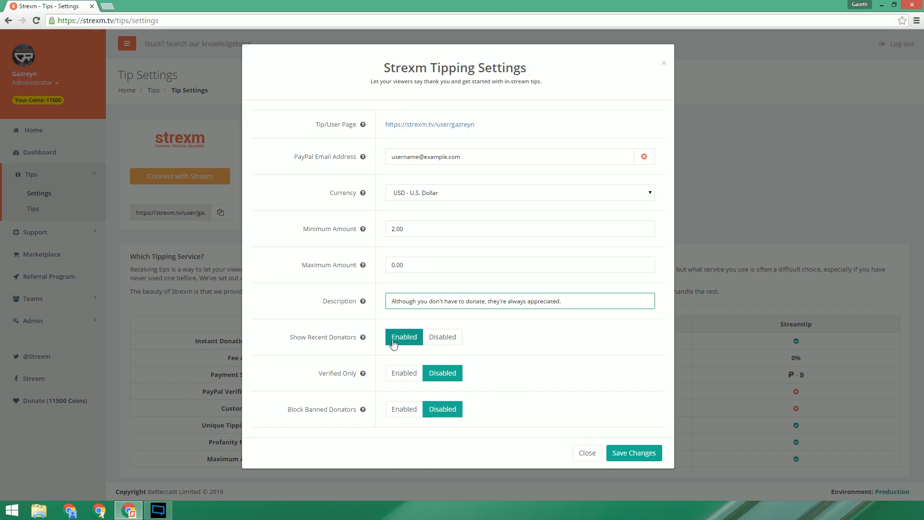
pyautogui.moveTo(450, 345)
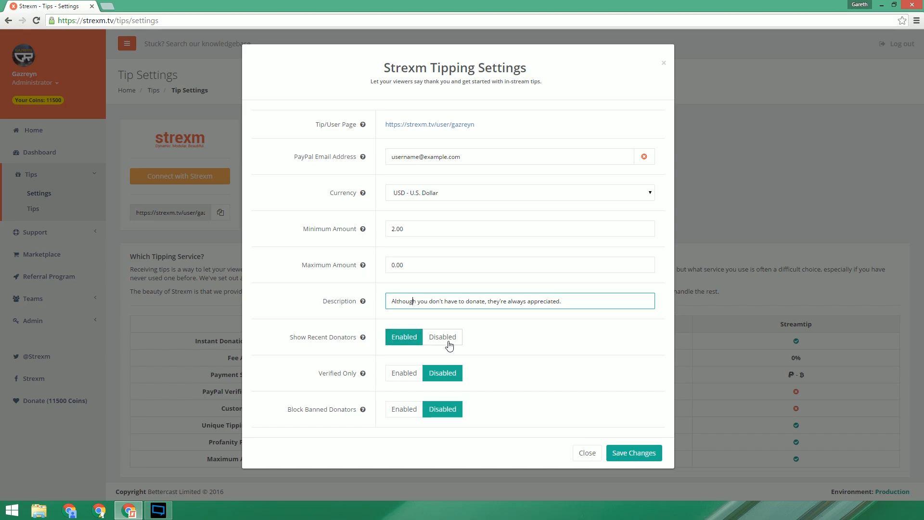
pyautogui.moveTo(432, 344)
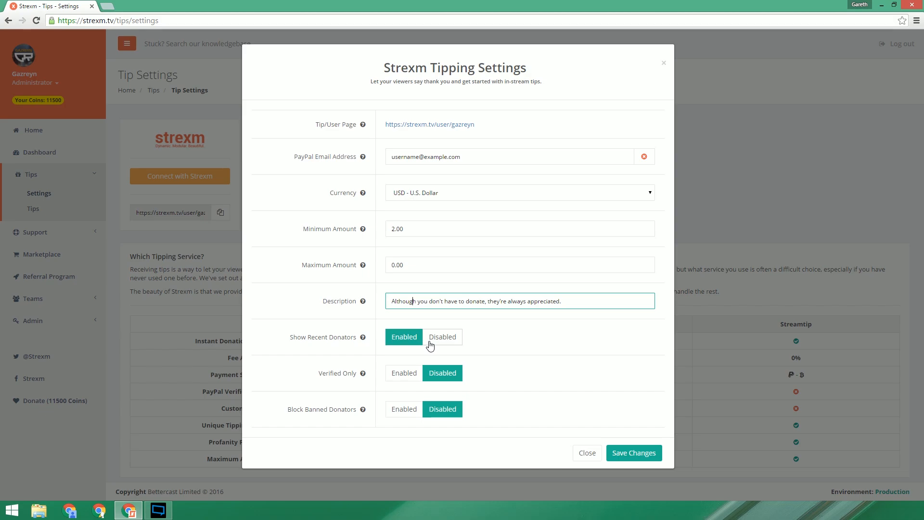
pyautogui.moveTo(404, 373)
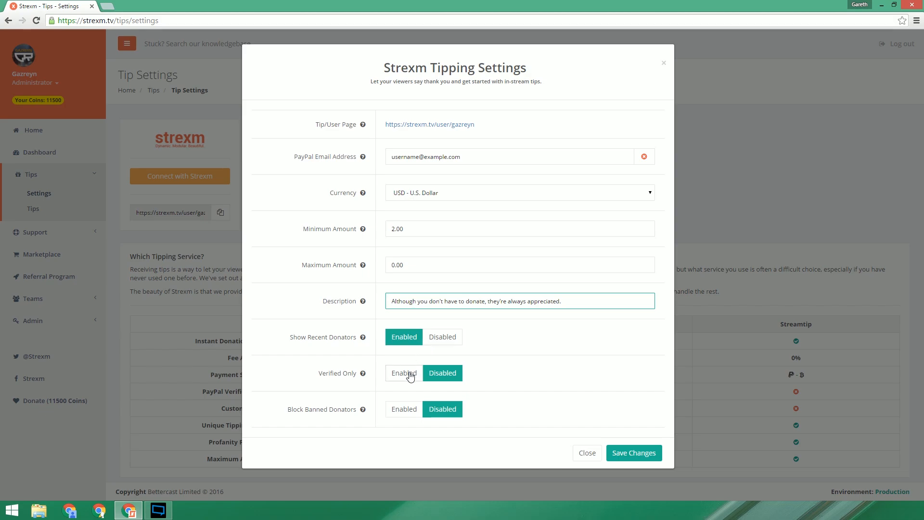
# Leave Verified Only and Block Banned Donators disabled, save the settings and close the dialog
pyautogui.click(413, 300)
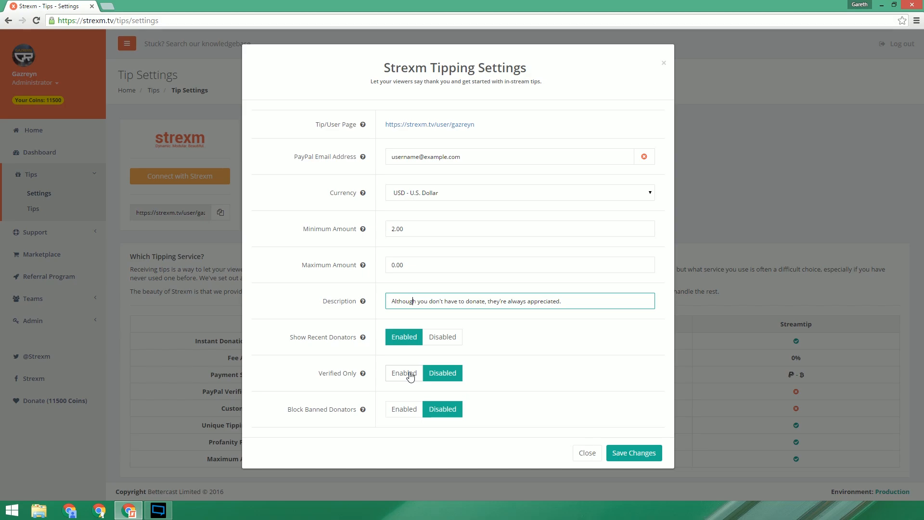
pyautogui.moveTo(470, 387)
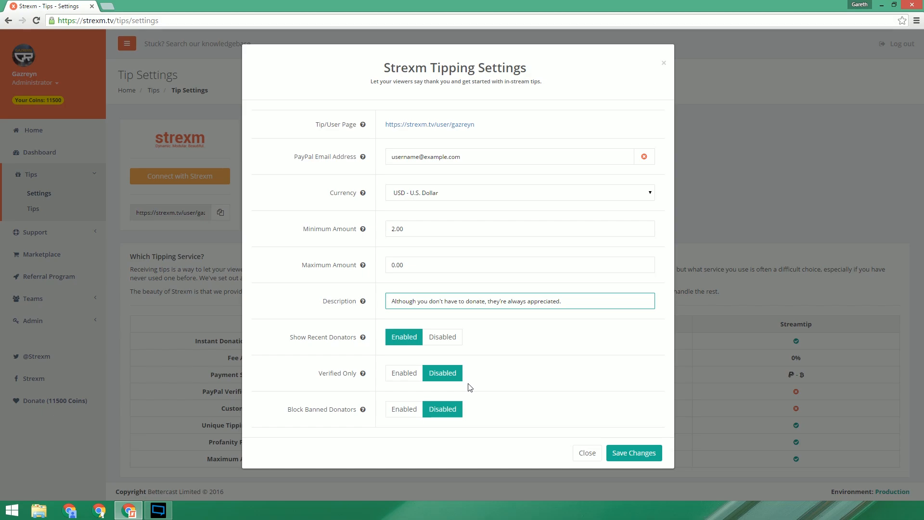
pyautogui.moveTo(403, 408)
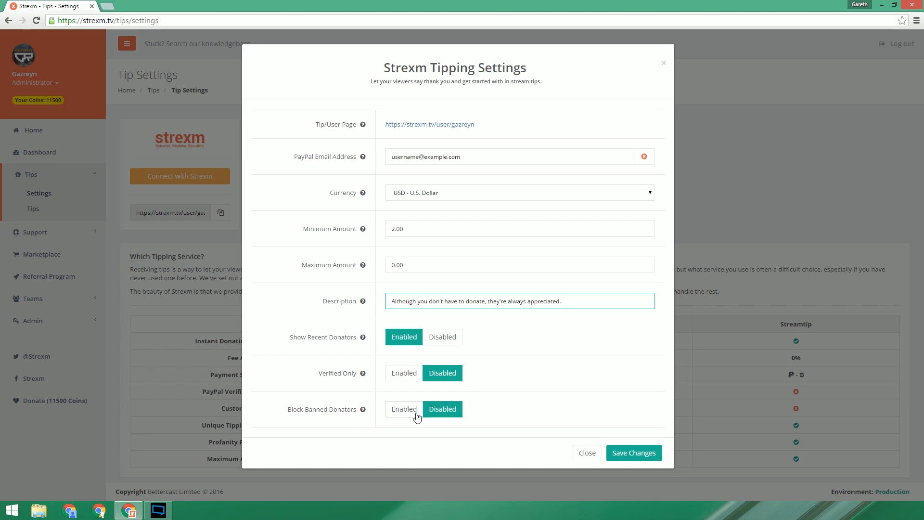
pyautogui.moveTo(440, 422)
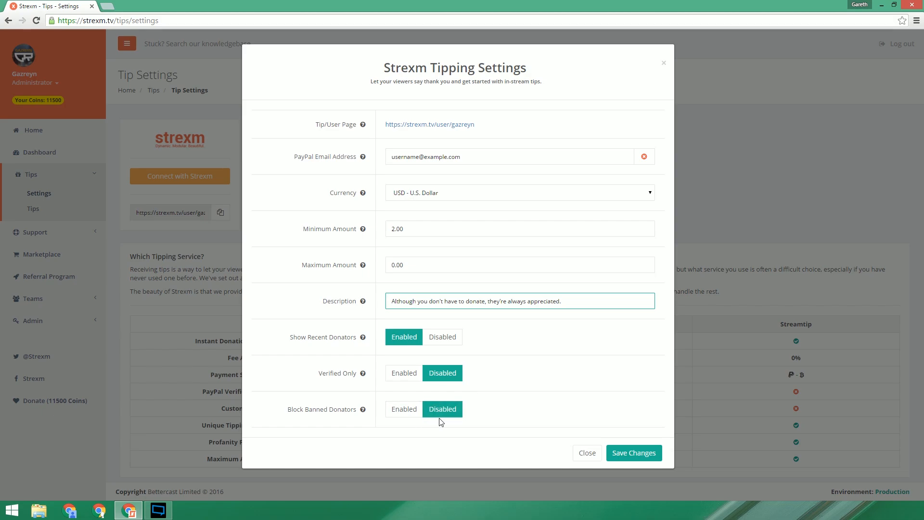
pyautogui.click(416, 301)
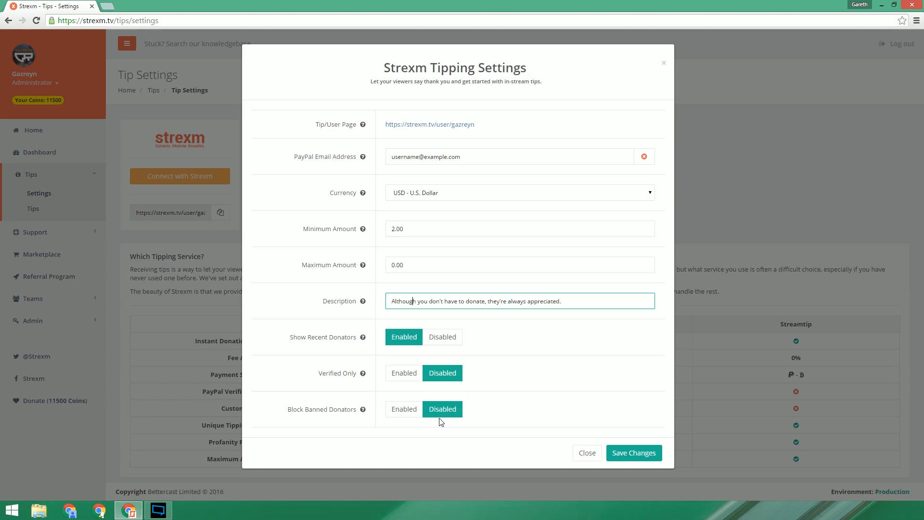
pyautogui.moveTo(633, 462)
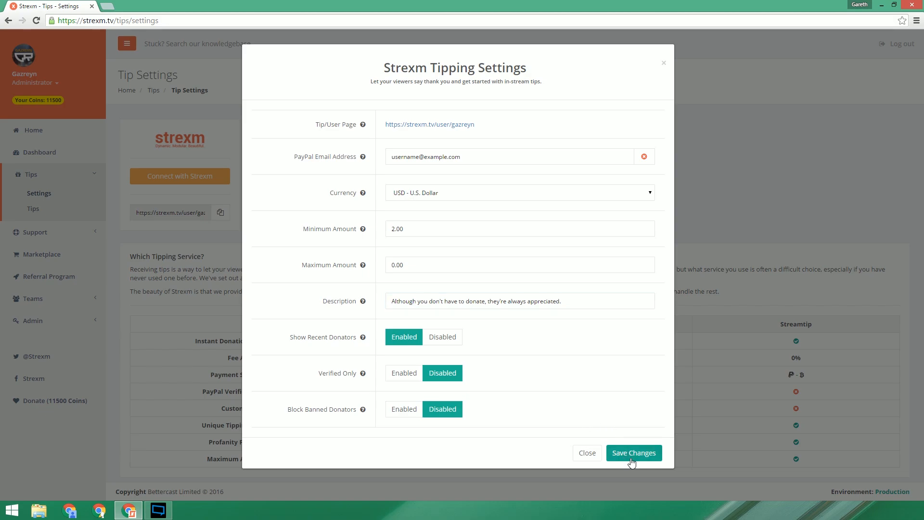
pyautogui.click(633, 453)
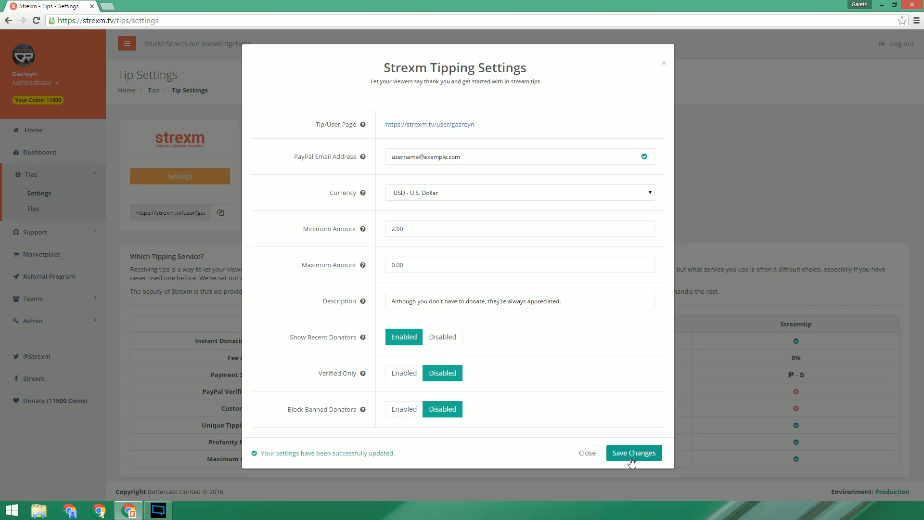
pyautogui.moveTo(606, 459)
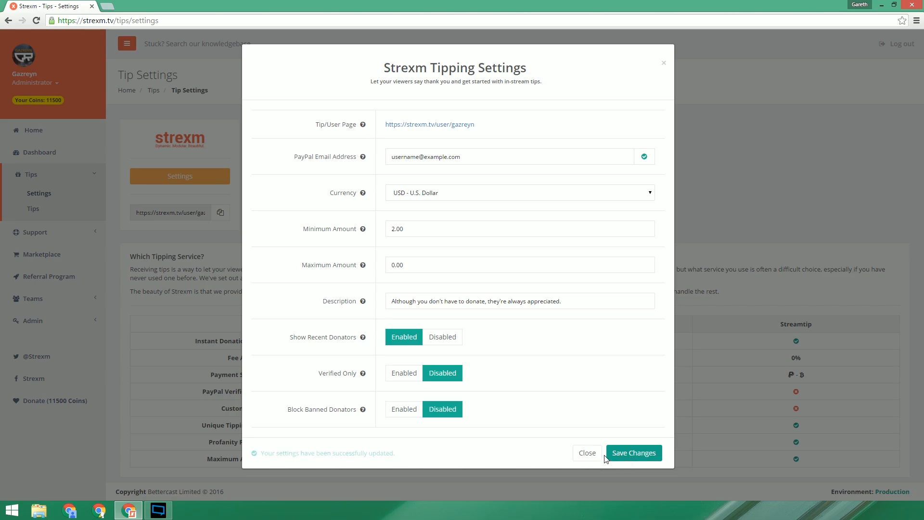
pyautogui.click(586, 452)
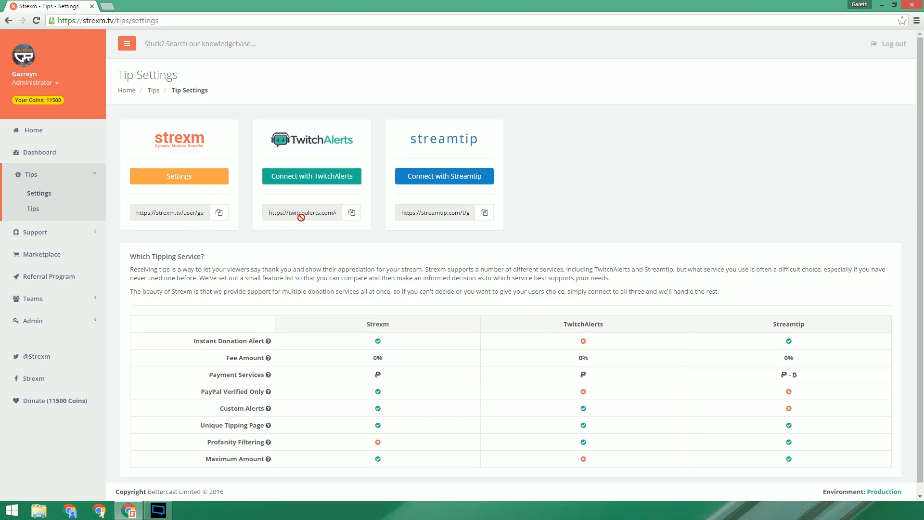
pyautogui.moveTo(219, 211)
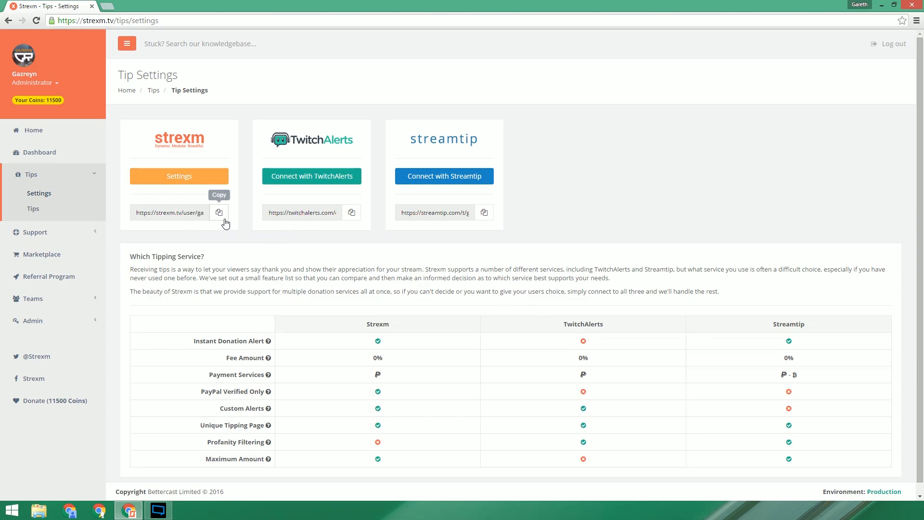
# Copy the Strexm tip page URL to the clipboard from the copy prompt
pyautogui.click(218, 212)
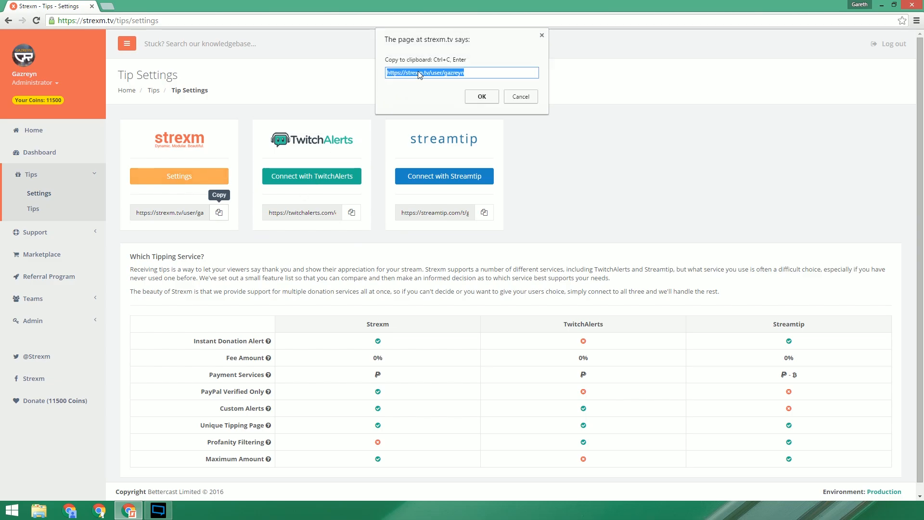
pyautogui.rightClick(420, 72)
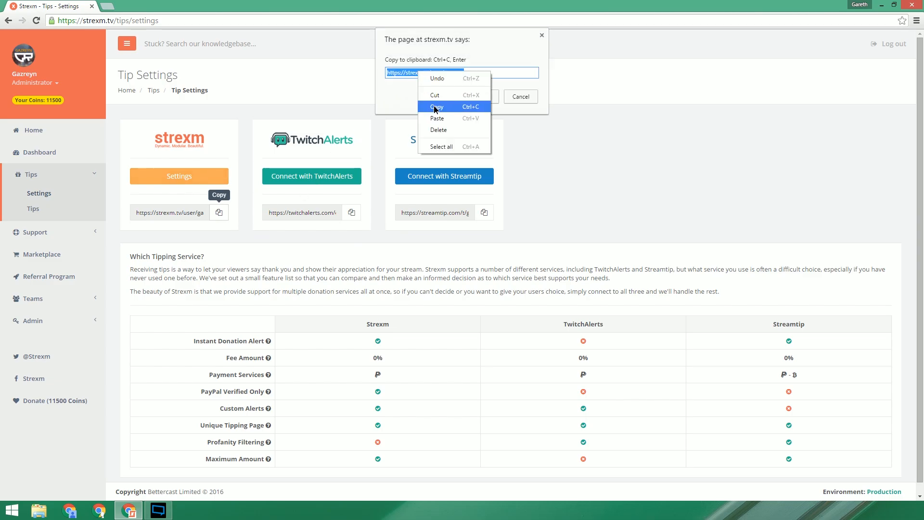
pyautogui.click(436, 107)
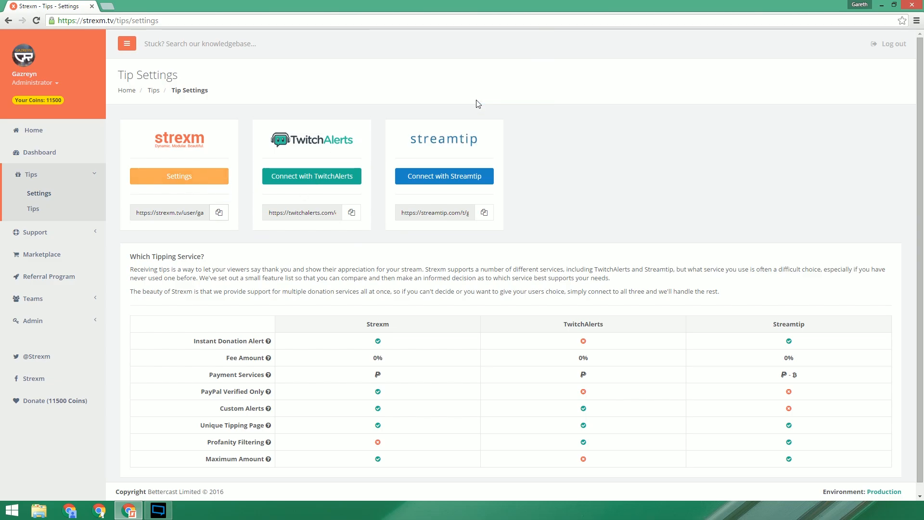
pyautogui.moveTo(692, 114)
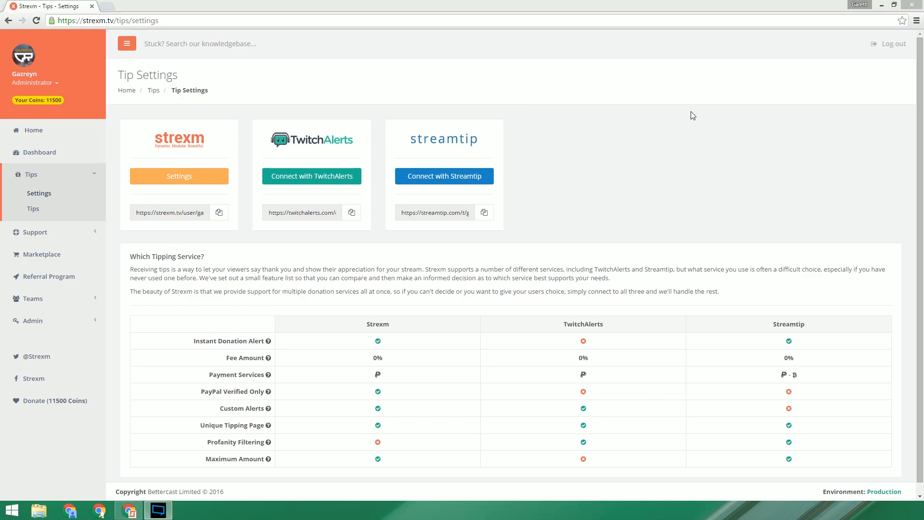
pyautogui.moveTo(555, 178)
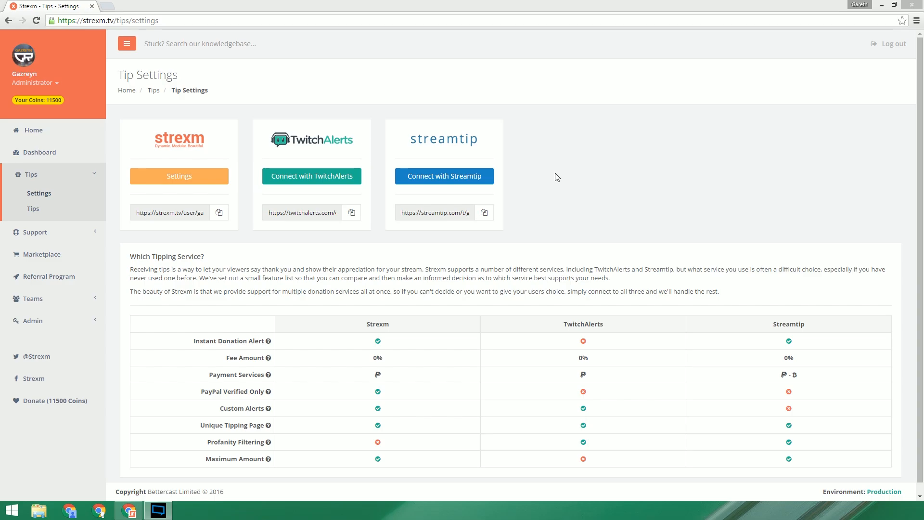
pyautogui.moveTo(512, 180)
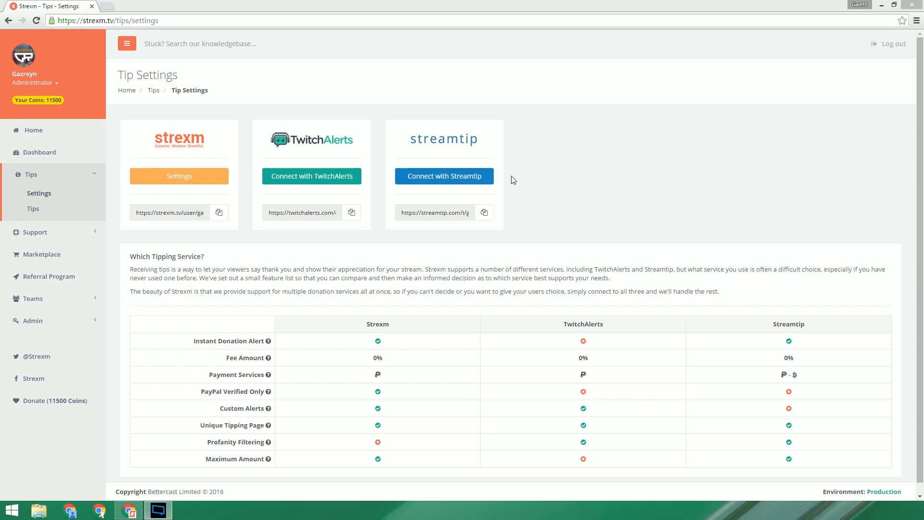
pyautogui.moveTo(49, 177)
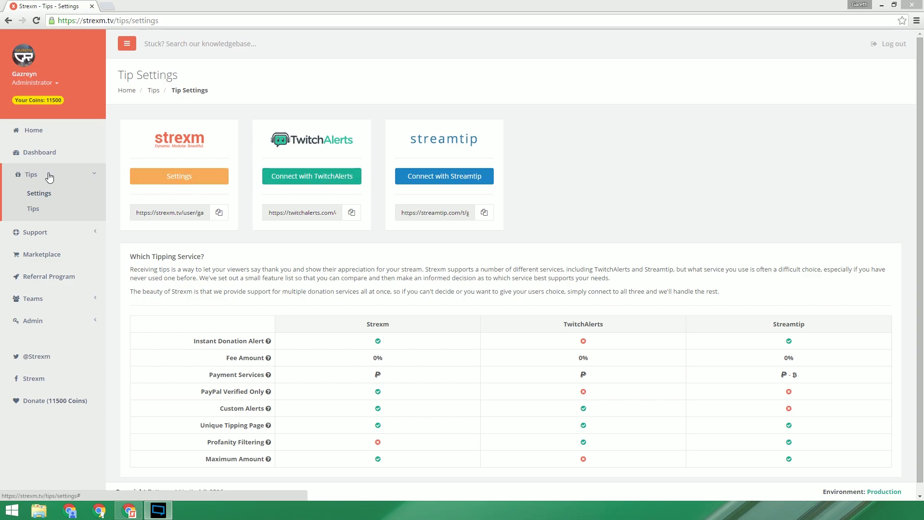
pyautogui.click(33, 209)
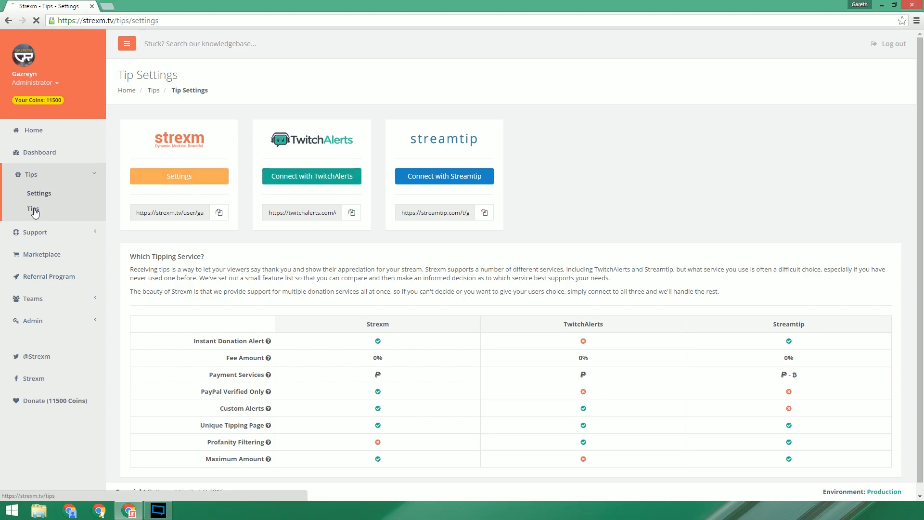
pyautogui.click(33, 209)
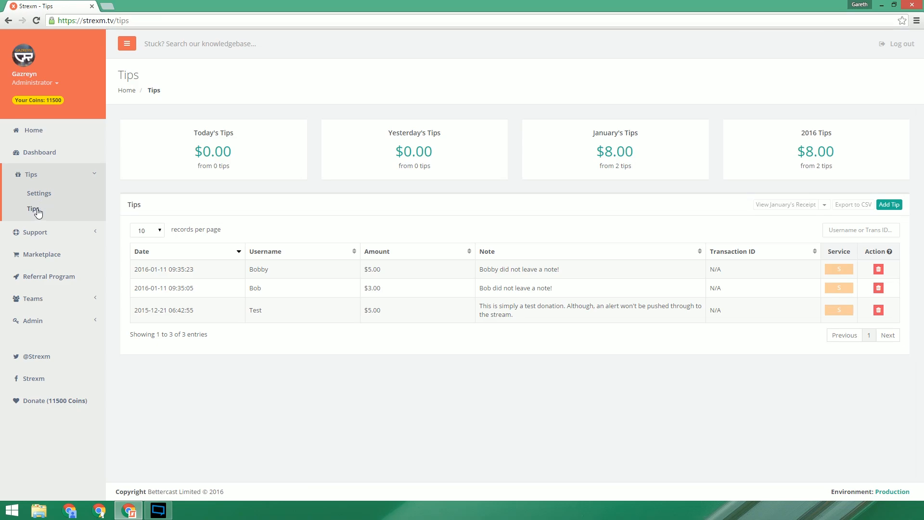
pyautogui.moveTo(59, 211)
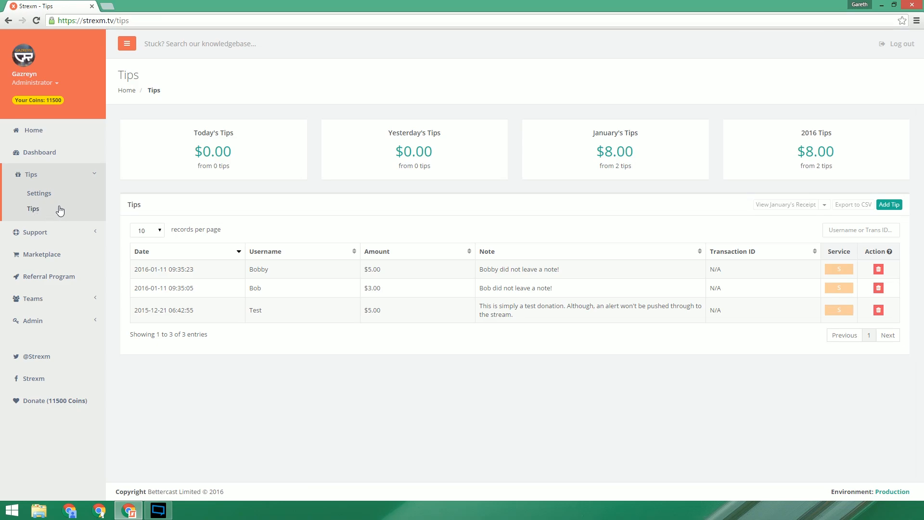
pyautogui.moveTo(316, 180)
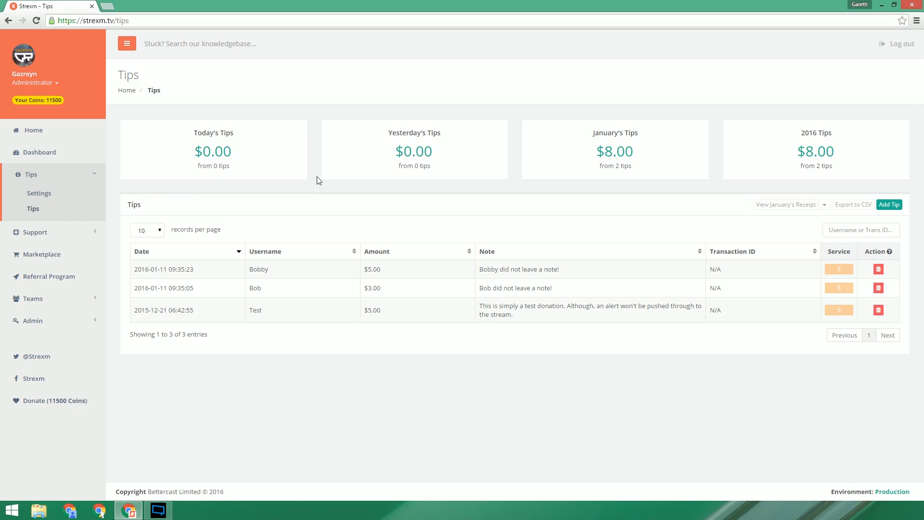
pyautogui.moveTo(406, 179)
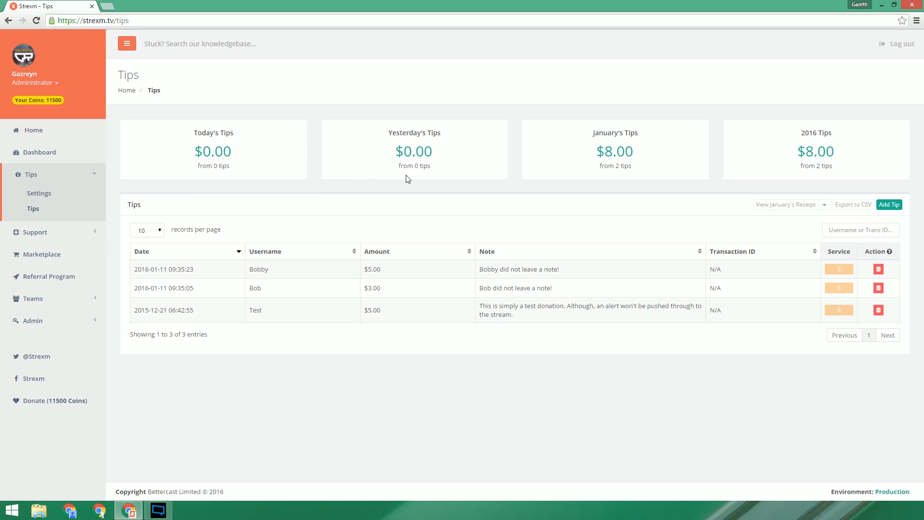
pyautogui.moveTo(469, 182)
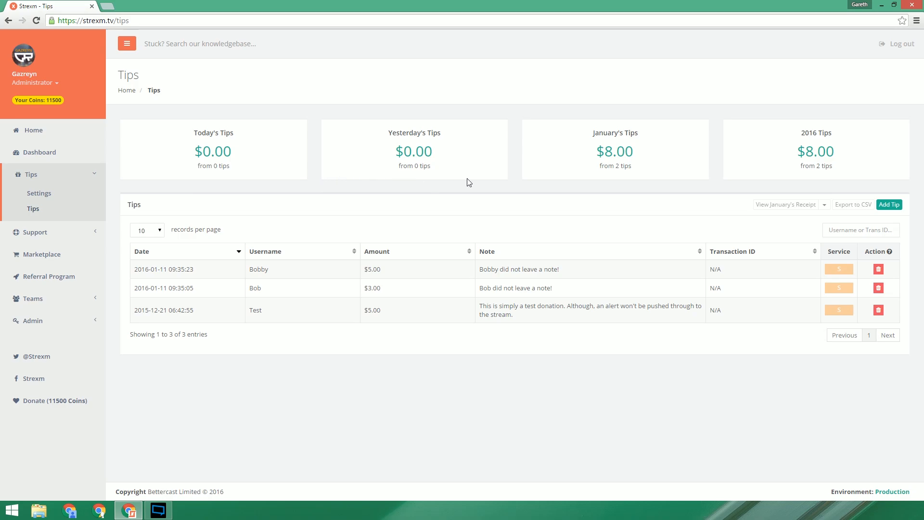
pyautogui.moveTo(889, 204)
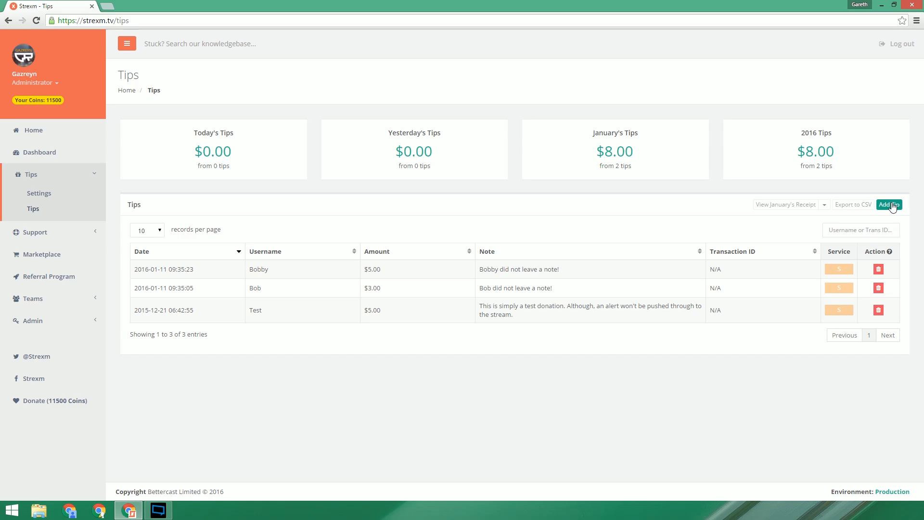
# Fill an Add Tip form with username Strexm, amount 5.55 and note 'This is an example of a streaming donation note.'
pyautogui.click(888, 204)
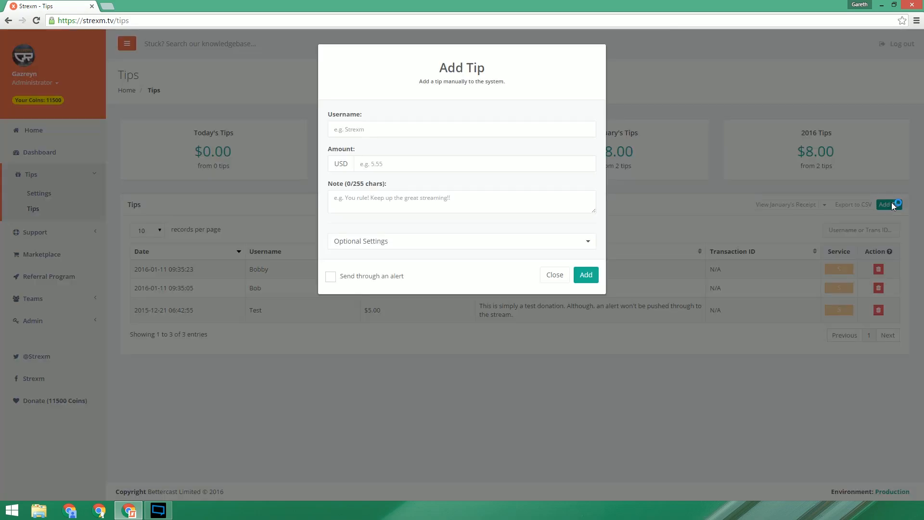
pyautogui.moveTo(537, 135)
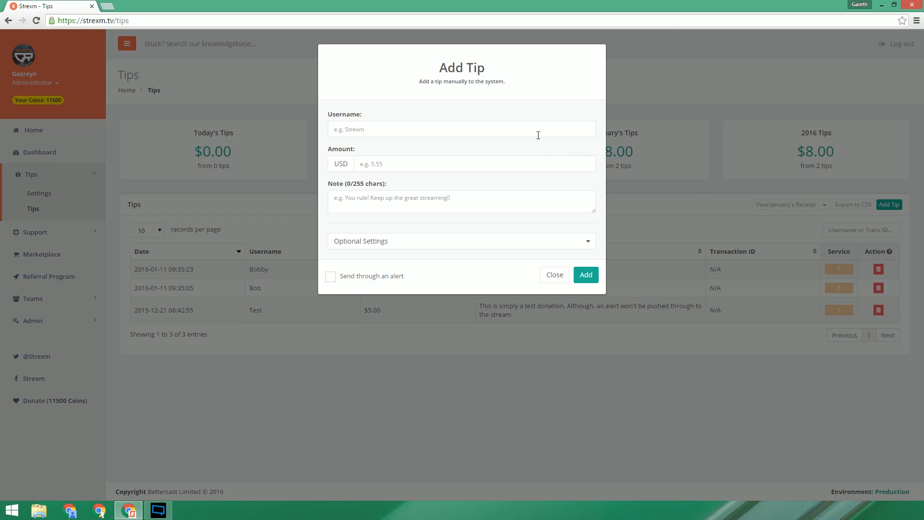
pyautogui.click(461, 129)
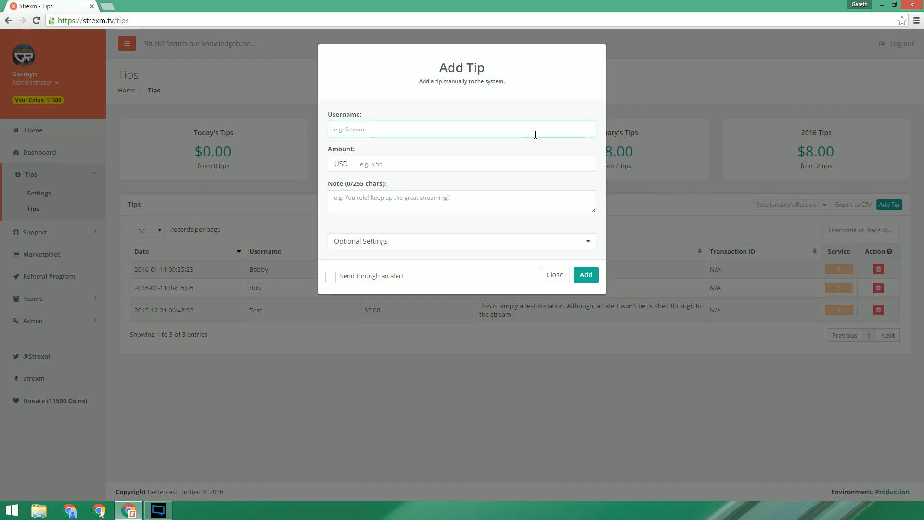
pyautogui.write('Stre')
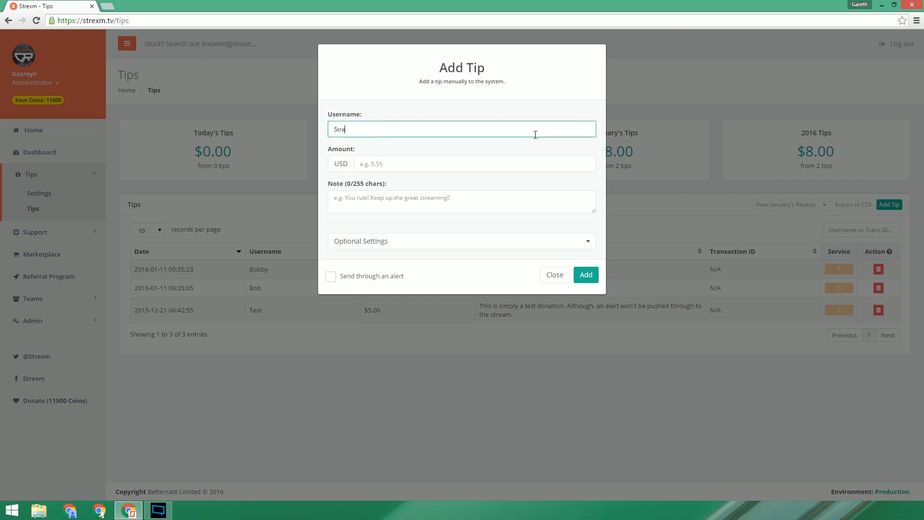
pyautogui.write('xm')
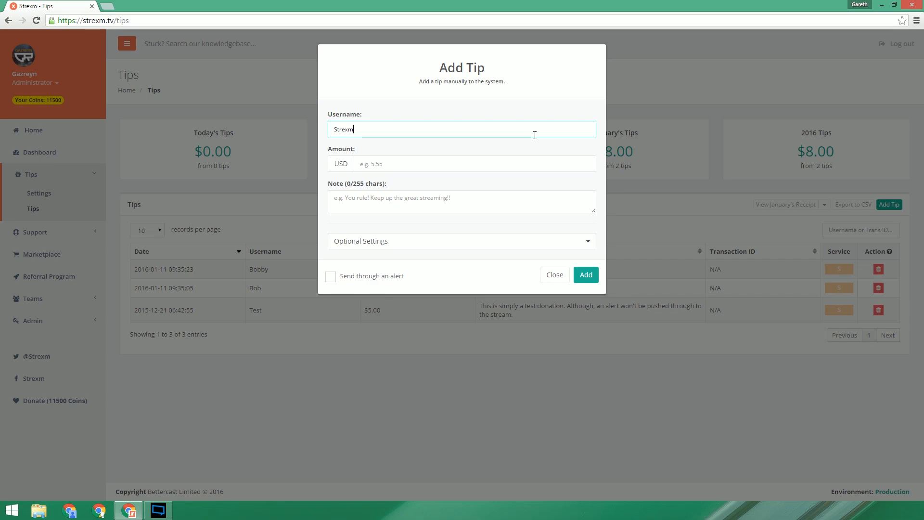
pyautogui.write('5')
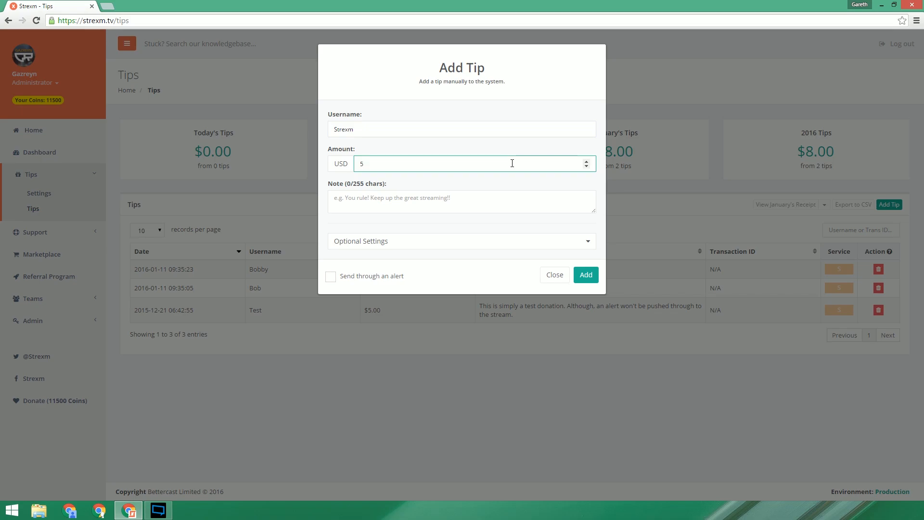
pyautogui.write('.55')
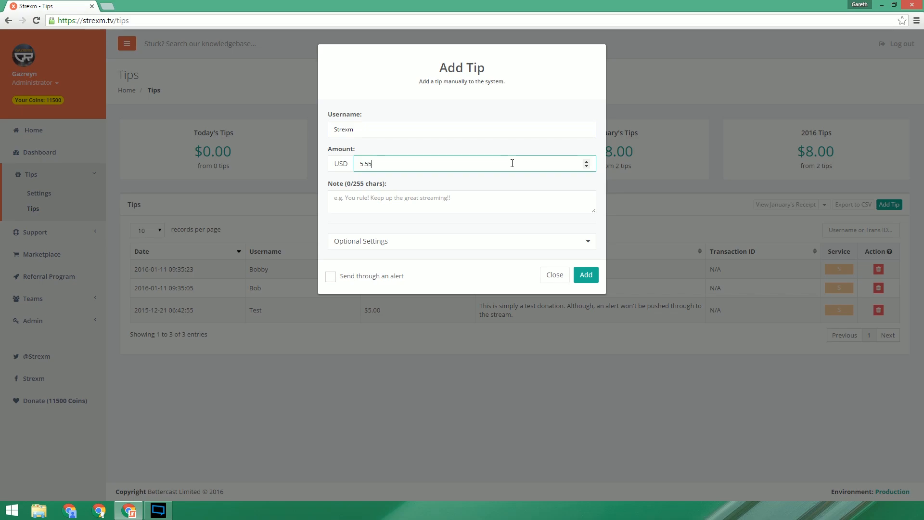
pyautogui.write('This is an')
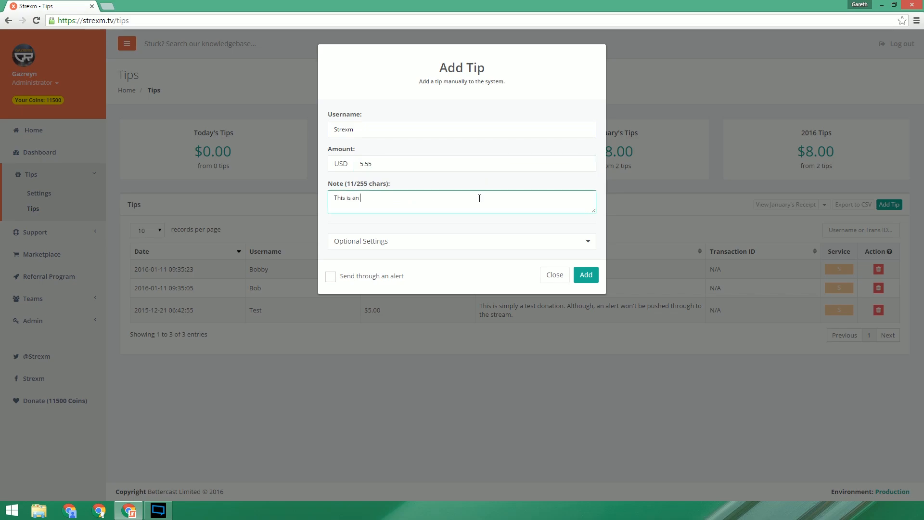
pyautogui.write('example of a streaming')
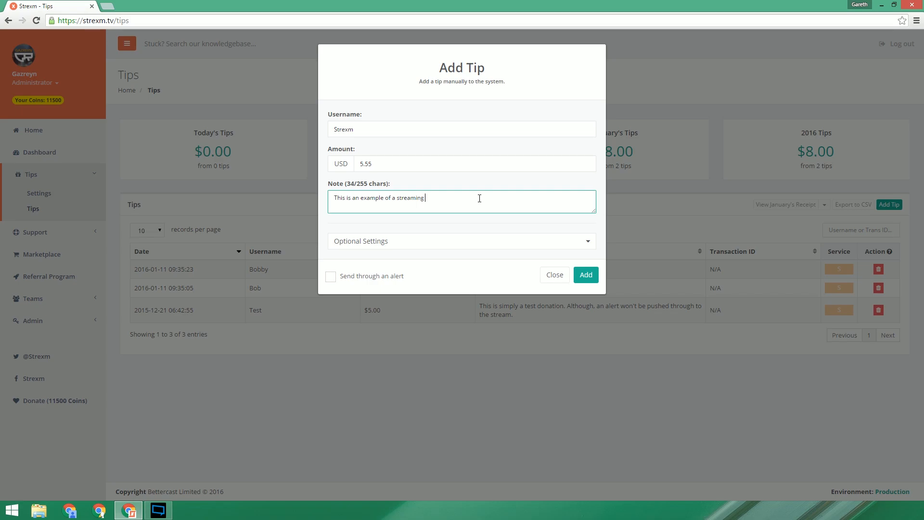
pyautogui.write('donation note.')
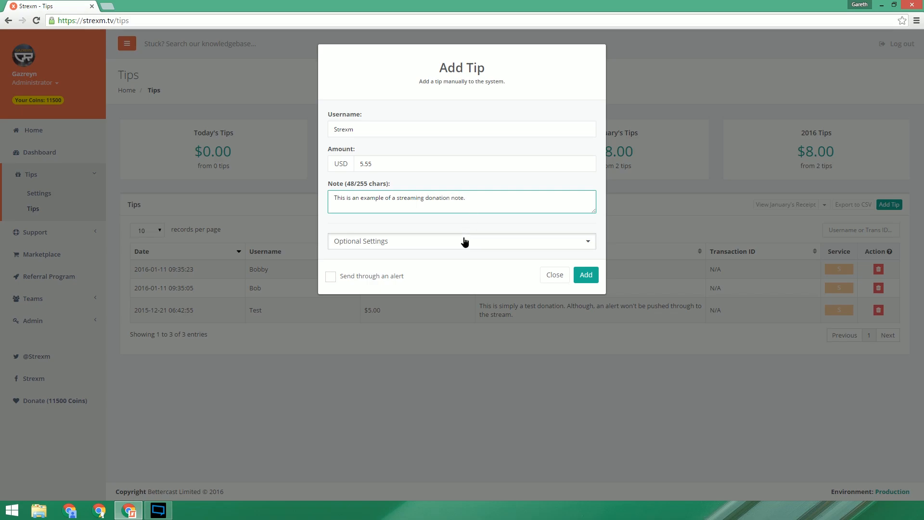
# Enable 'Send through an alert' under Optional Settings and add the tip to the Tips table
pyautogui.click(461, 241)
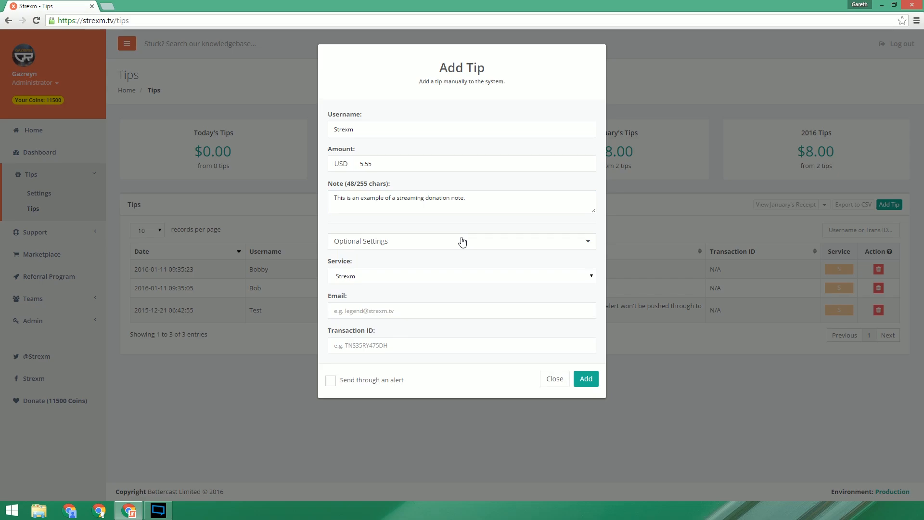
pyautogui.moveTo(346, 275)
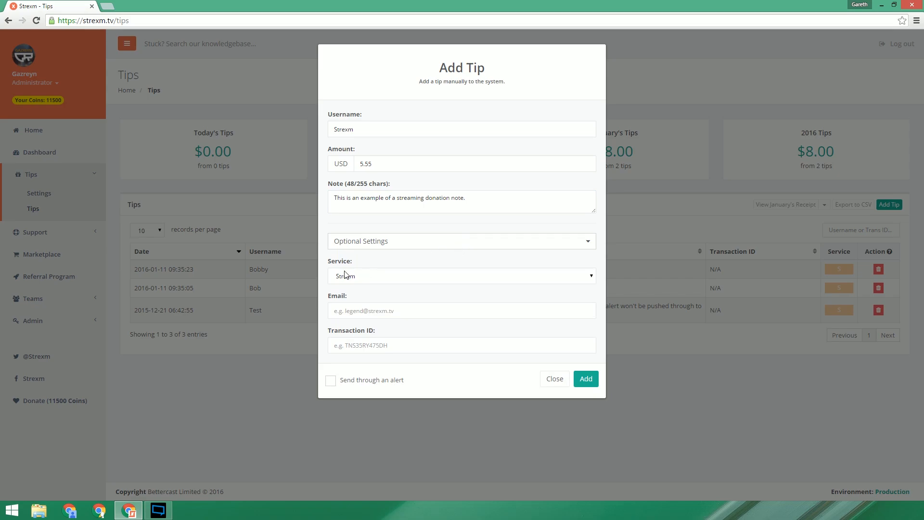
pyautogui.moveTo(373, 306)
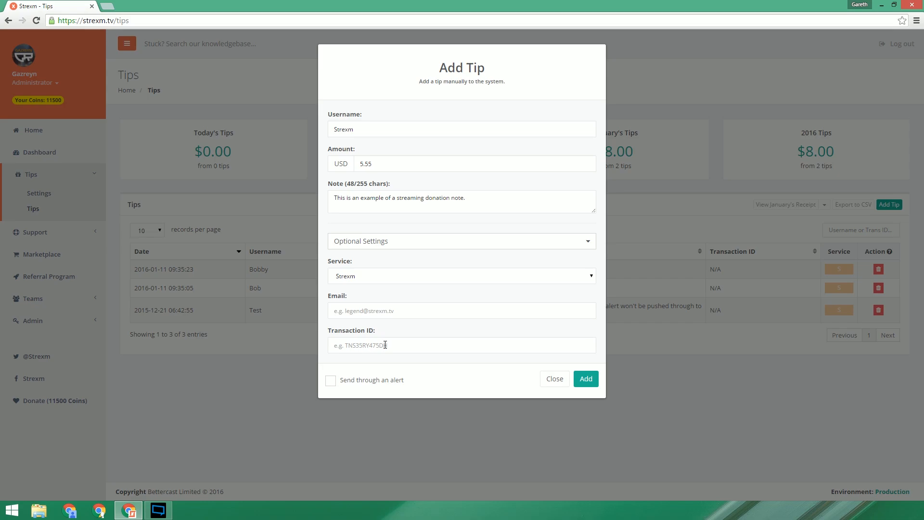
pyautogui.moveTo(343, 379)
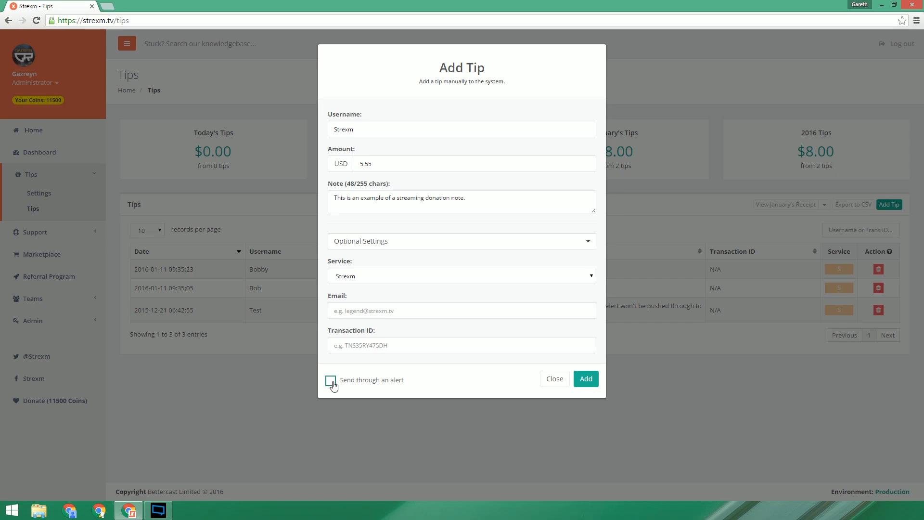
pyautogui.click(330, 379)
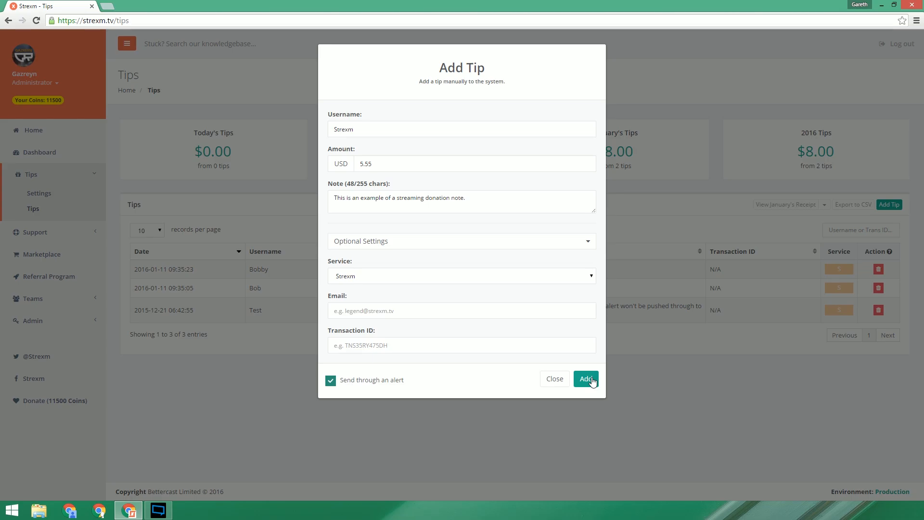
pyautogui.click(586, 378)
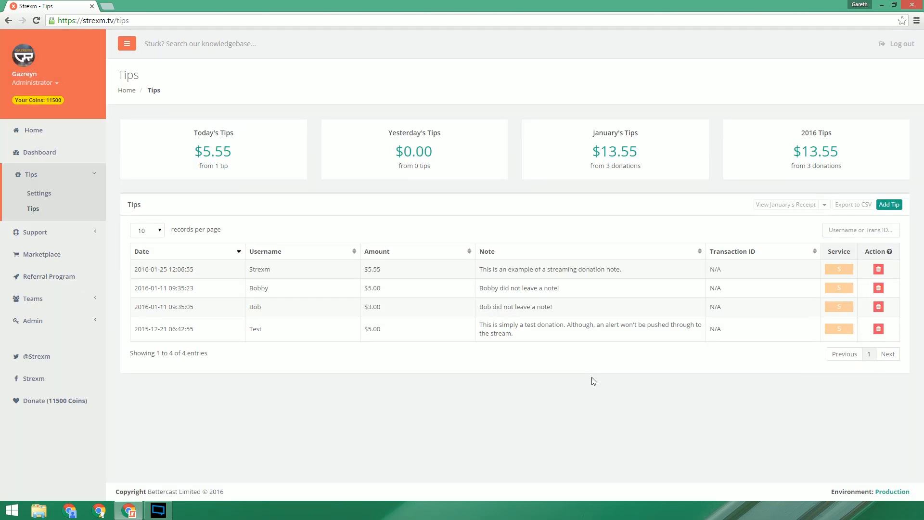